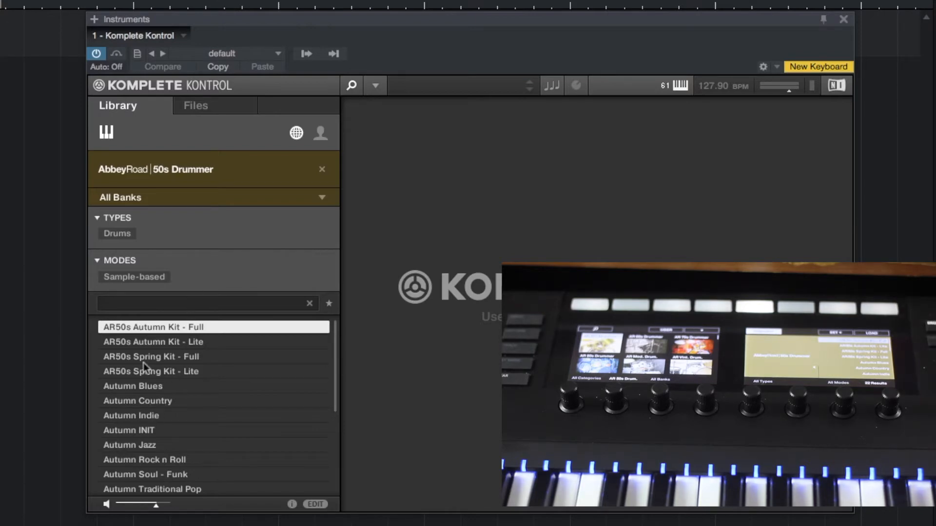
mouse_move(168, 519)
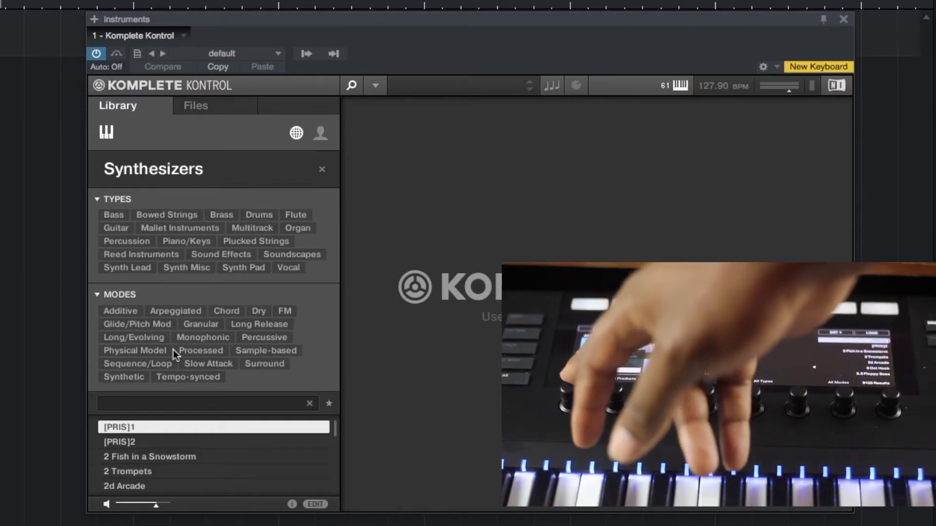
- Browse to All Instruments with no type or mode filter, leaving Autumn Blues highlighted
left_click(322, 169)
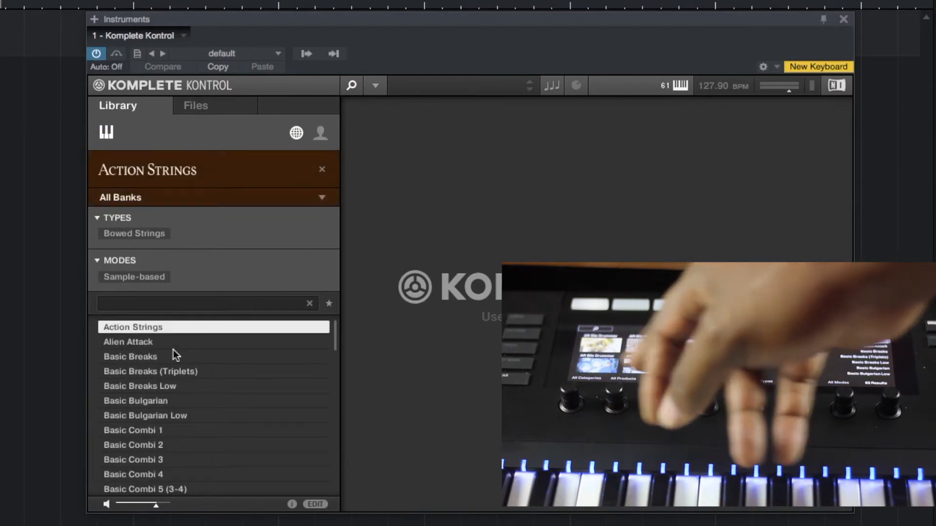
left_click(322, 169)
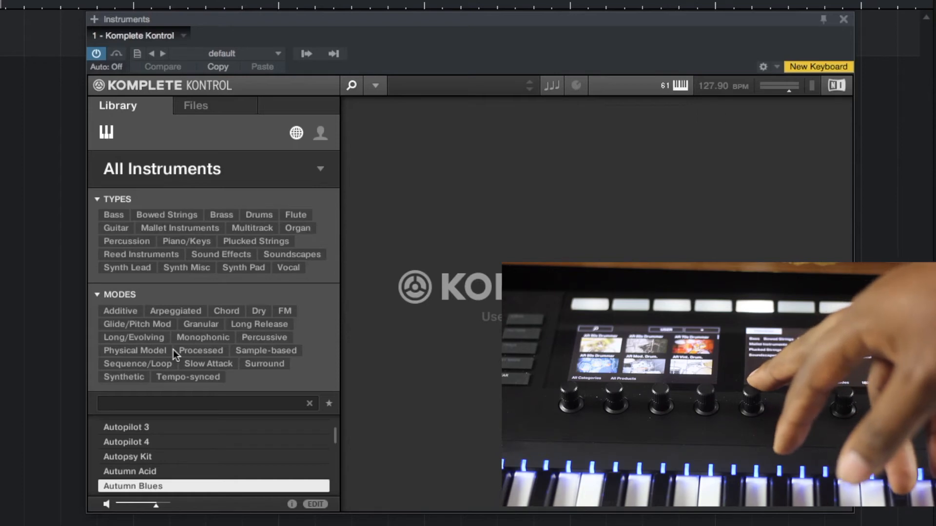
- Pick Bass, try Bass Line, Digital and Distorted subtypes, and settle on Fingered Bass
left_click(112, 214)
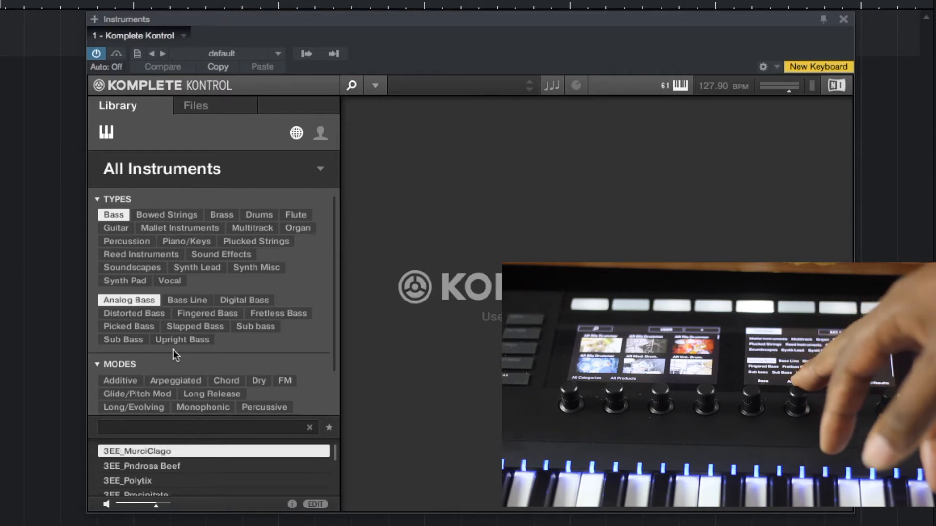
left_click(187, 300)
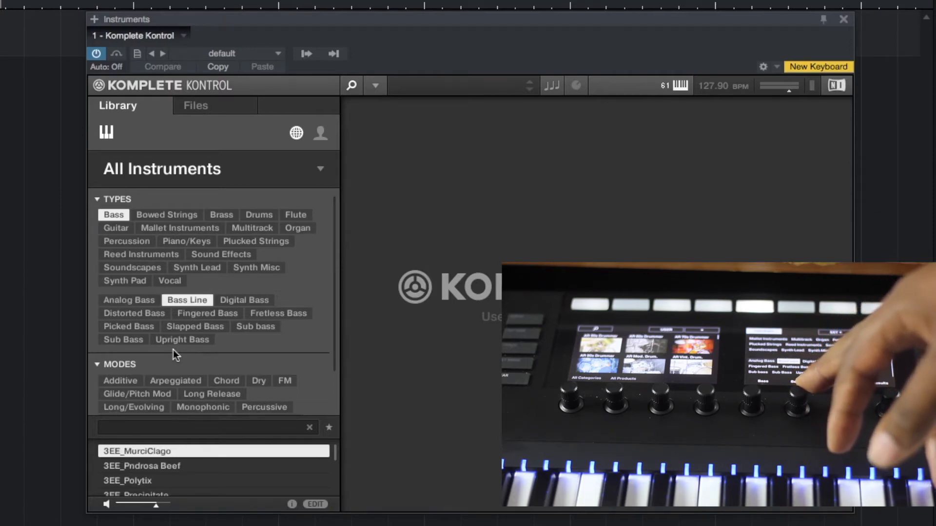
left_click(244, 300)
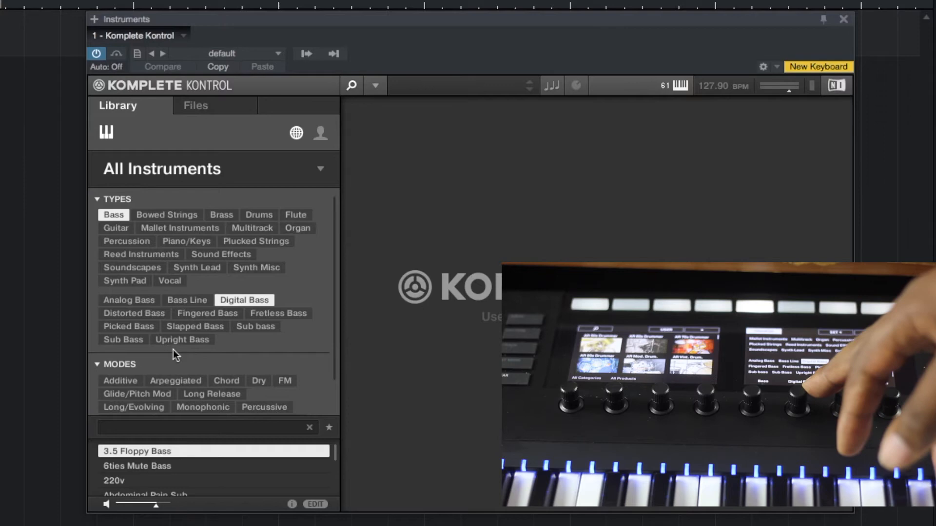
left_click(207, 313)
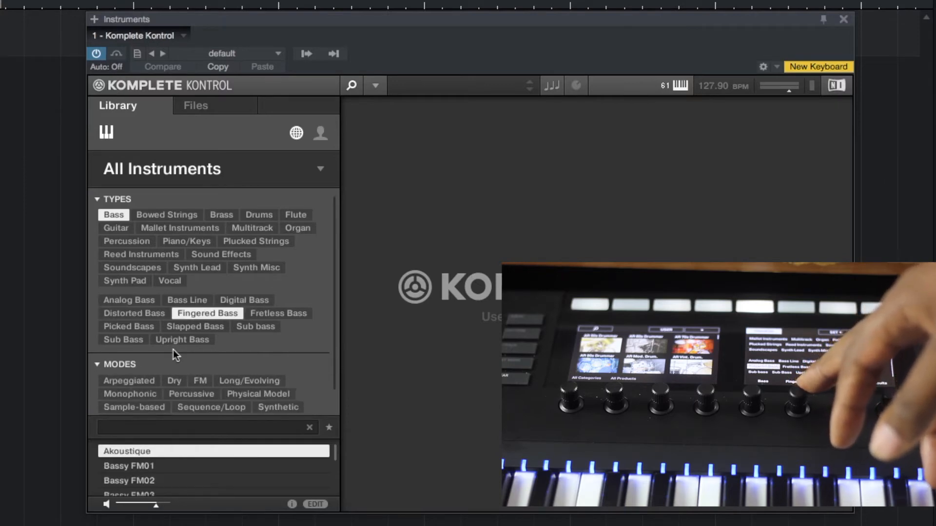
left_click(133, 313)
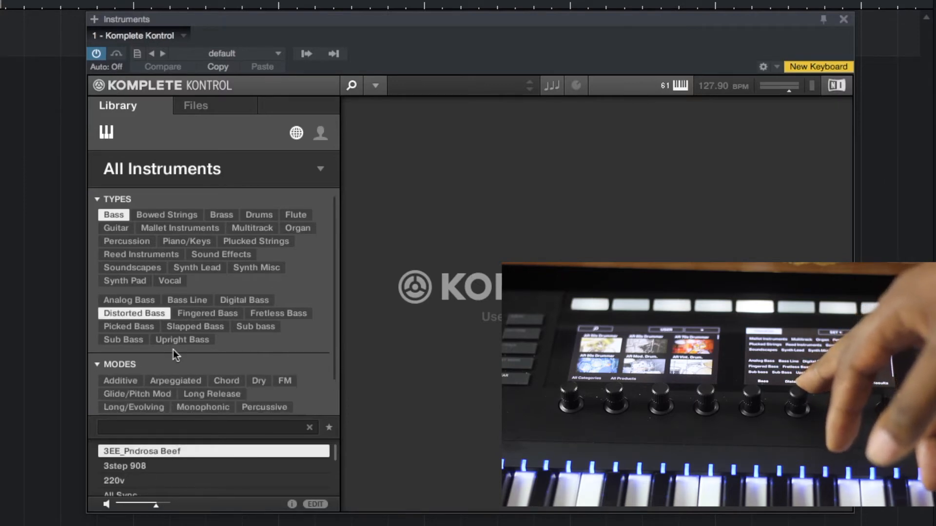
left_click(207, 313)
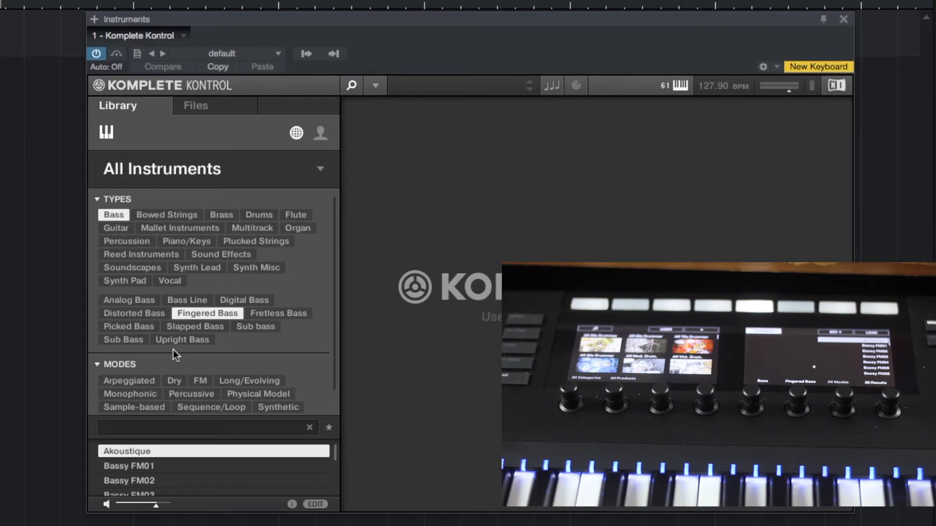